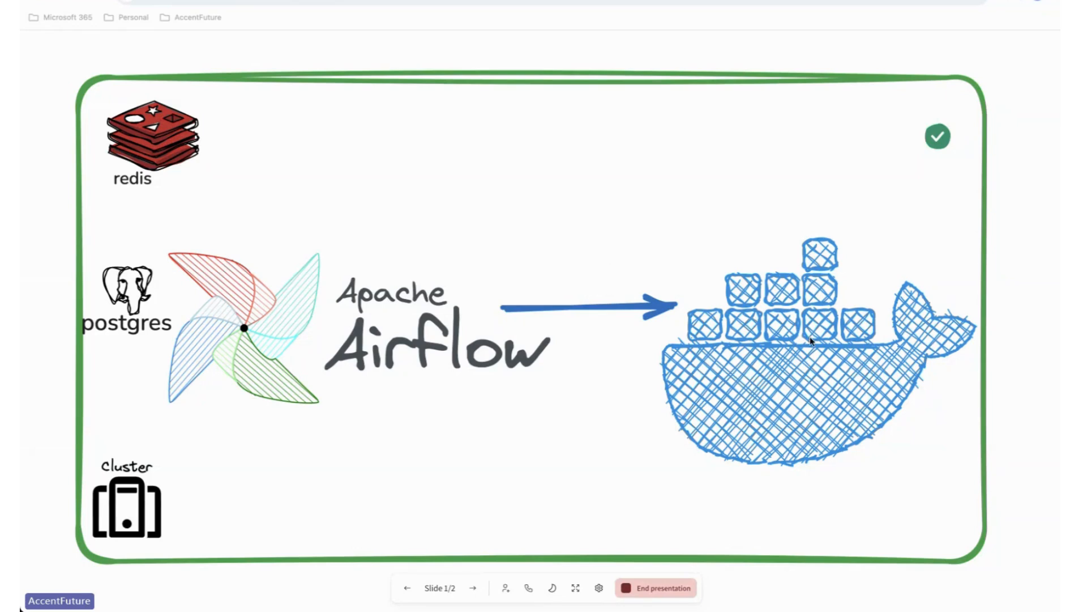
# Step: Scroll through the open content before starting the stack
pyautogui.click(655, 587)
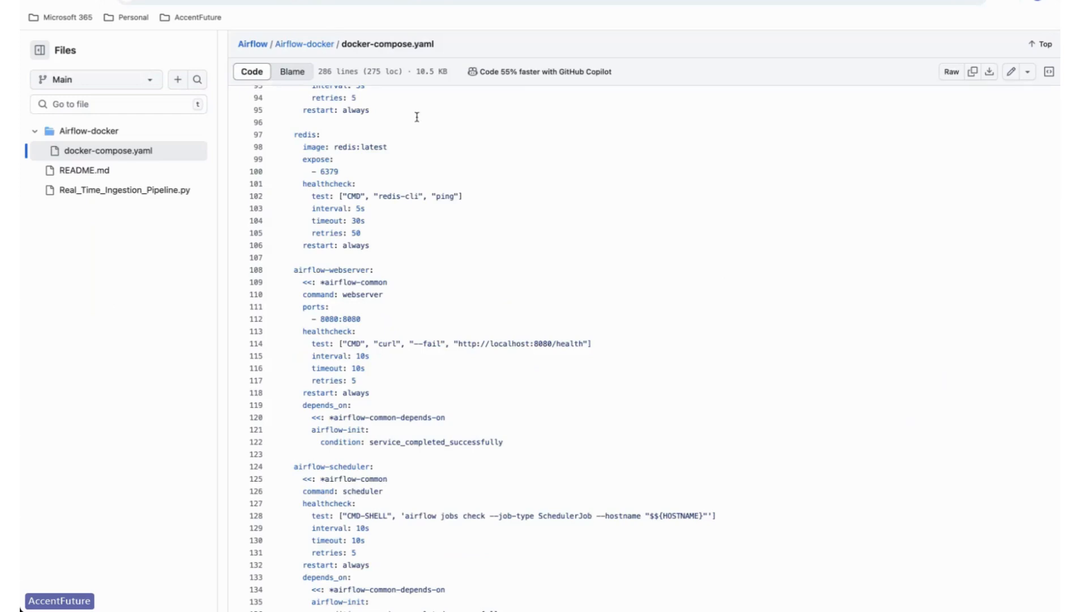
pyautogui.moveTo(612, 256)
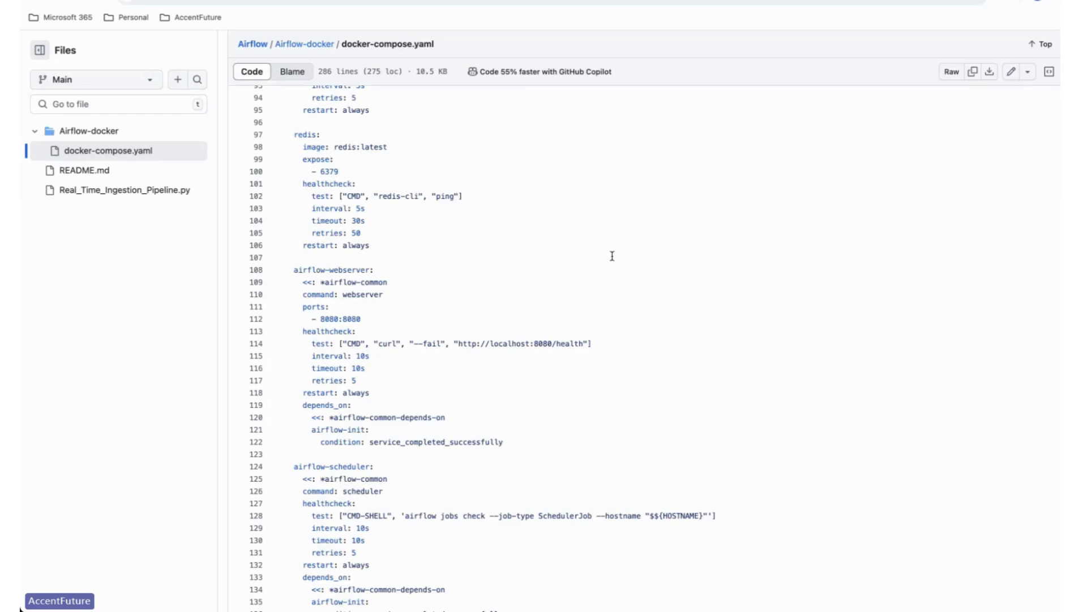
pyautogui.scroll(3)
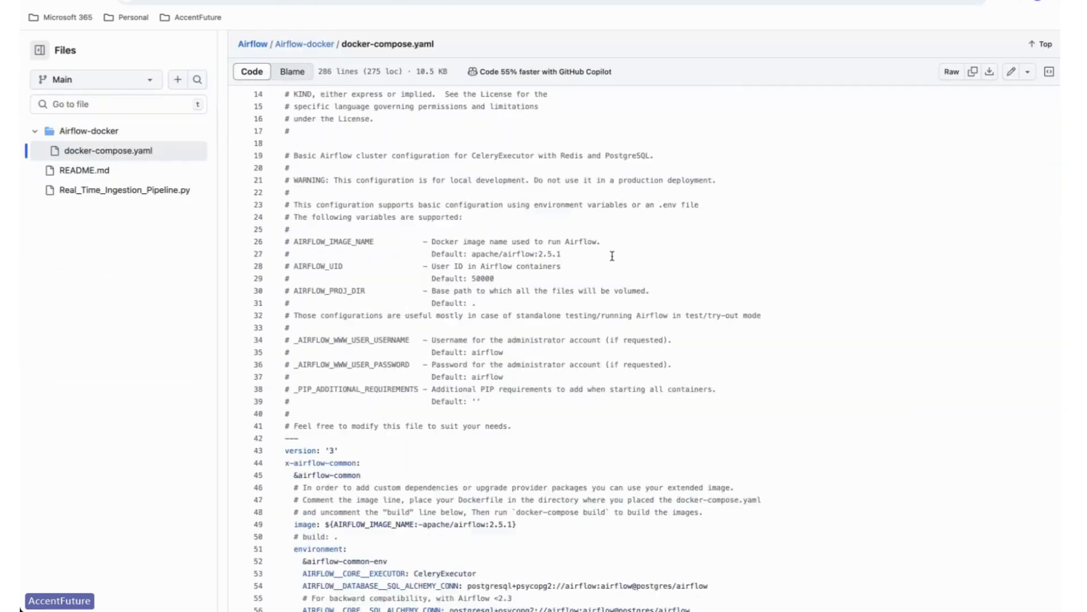
pyautogui.scroll(-3)
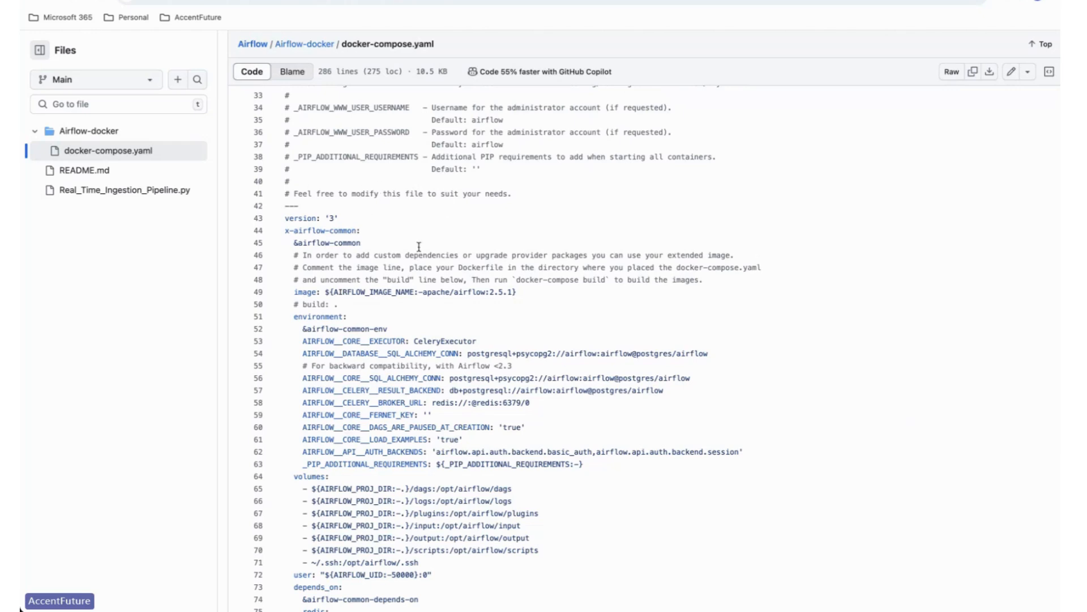
pyautogui.scroll(-3)
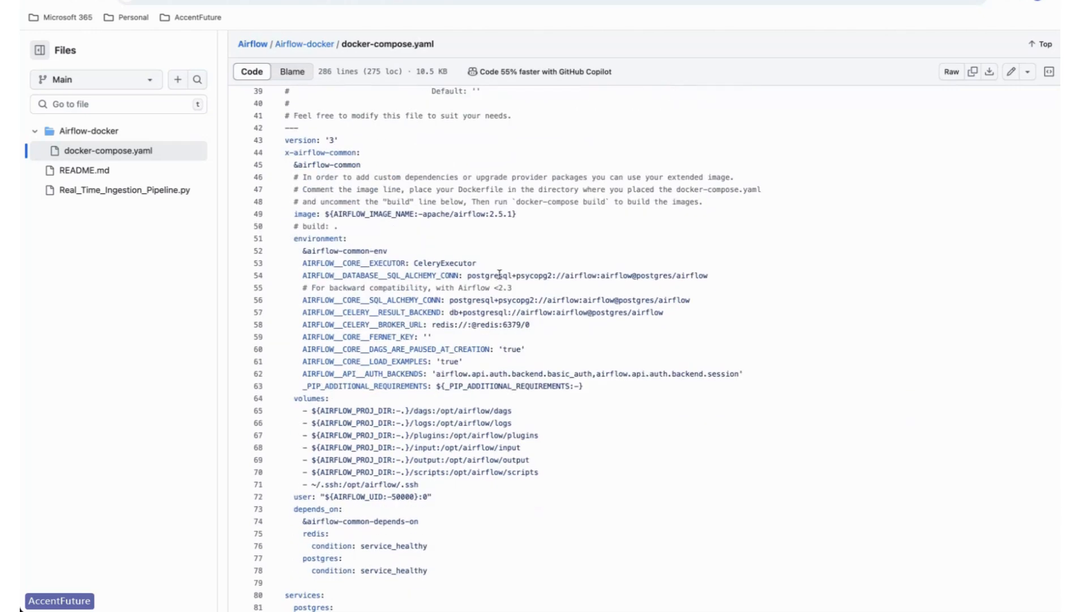
pyautogui.scroll(-3)
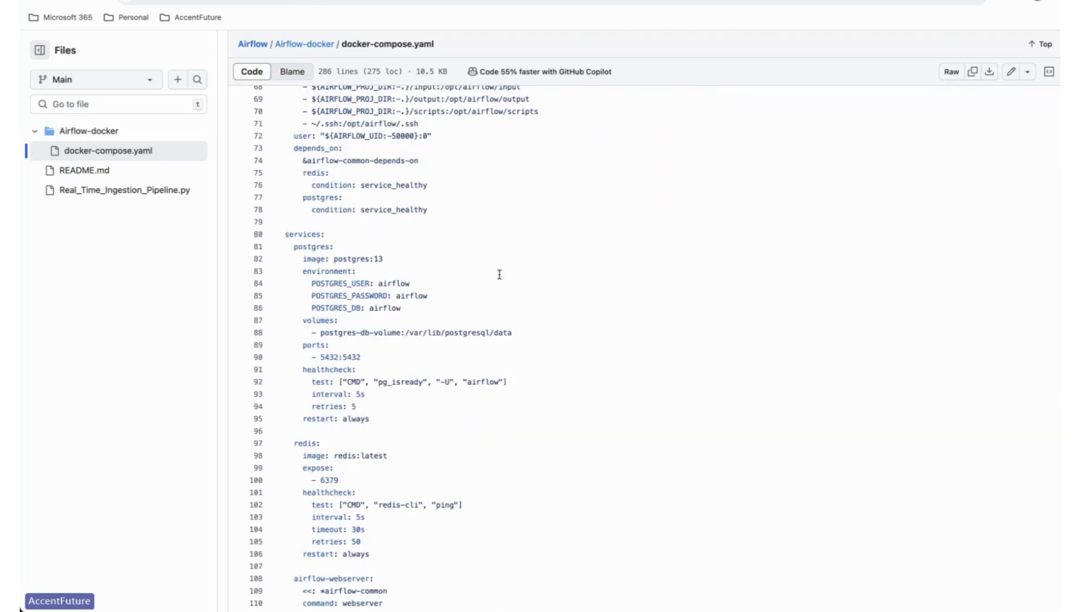
pyautogui.scroll(-3)
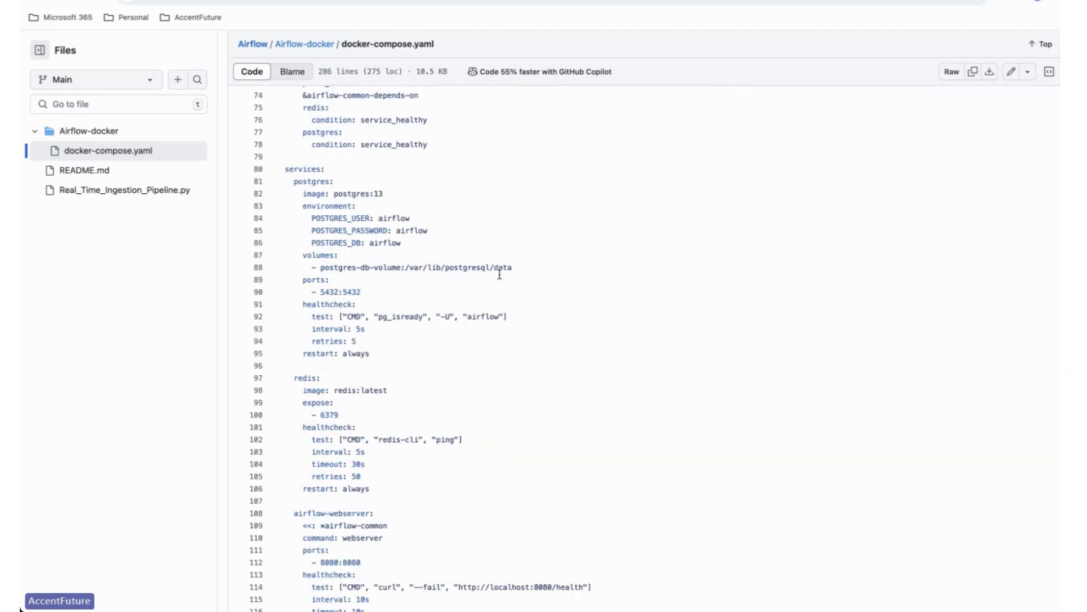
pyautogui.scroll(-3)
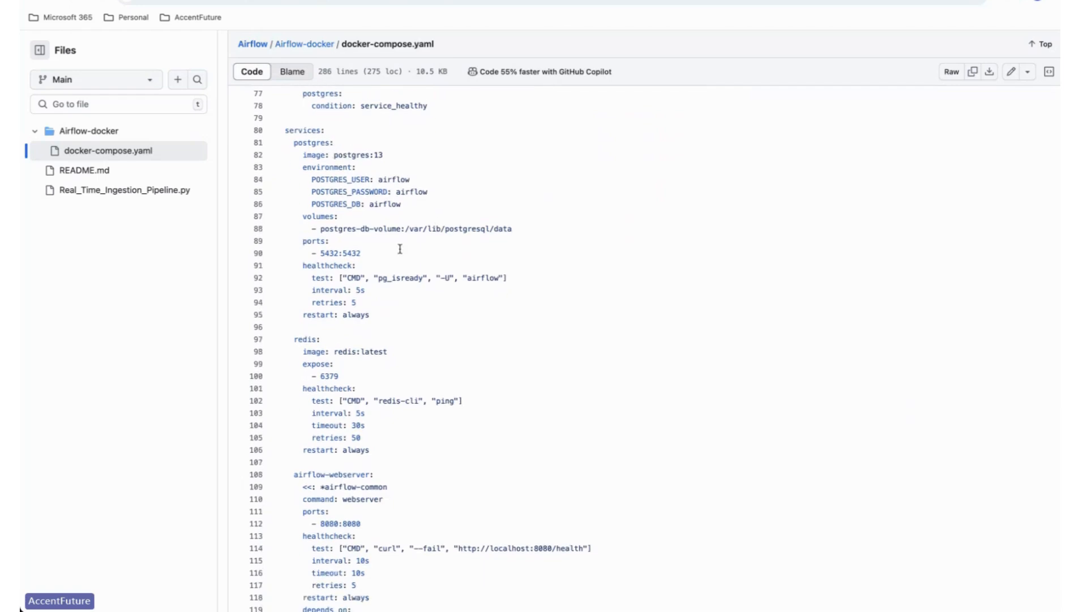
pyautogui.scroll(-3)
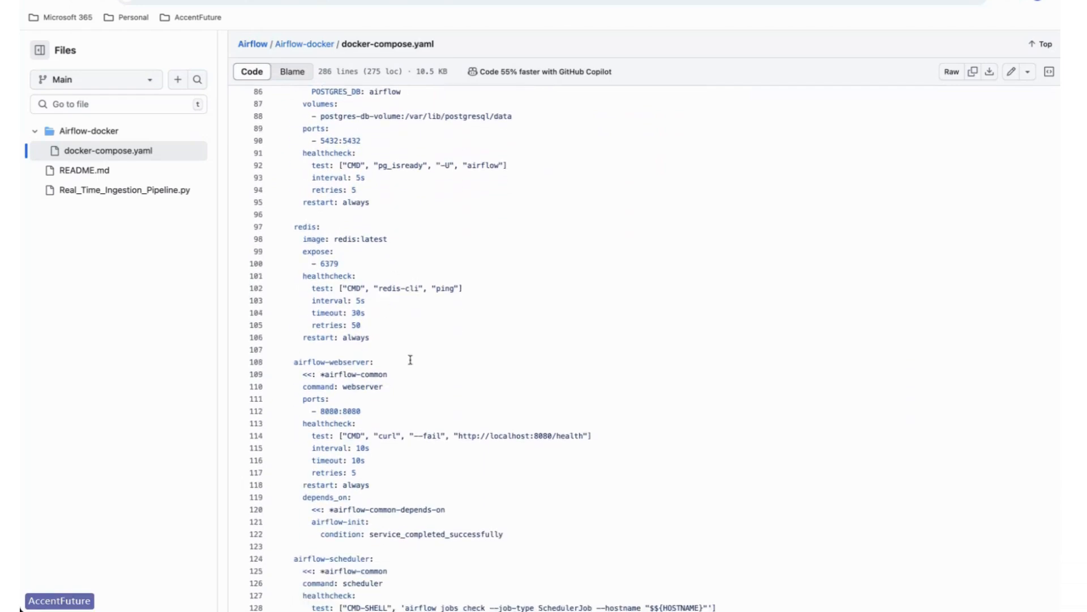
pyautogui.scroll(-3)
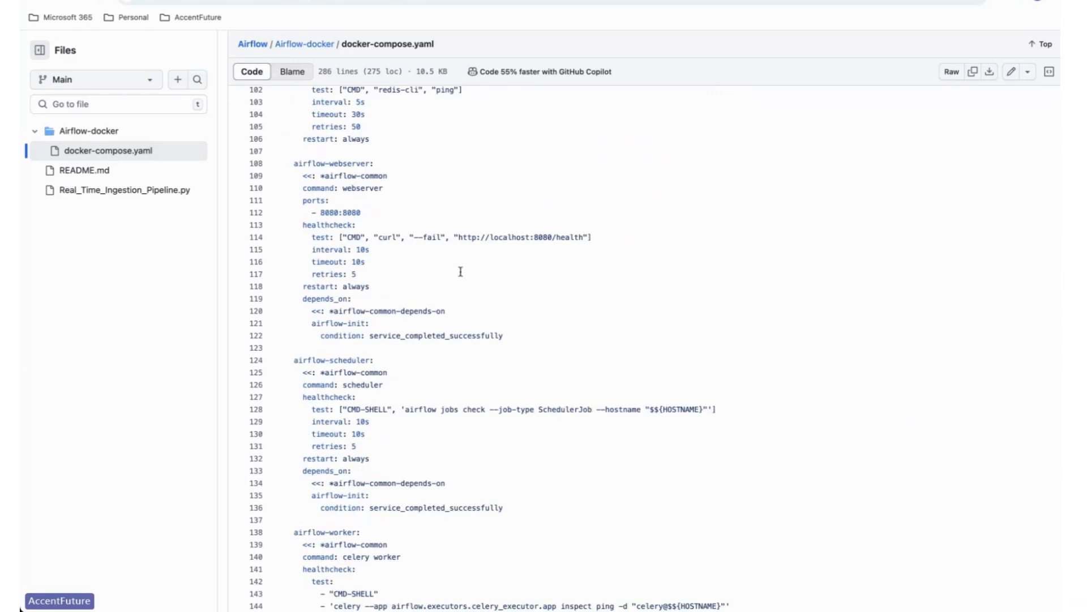
pyautogui.moveTo(555, 242)
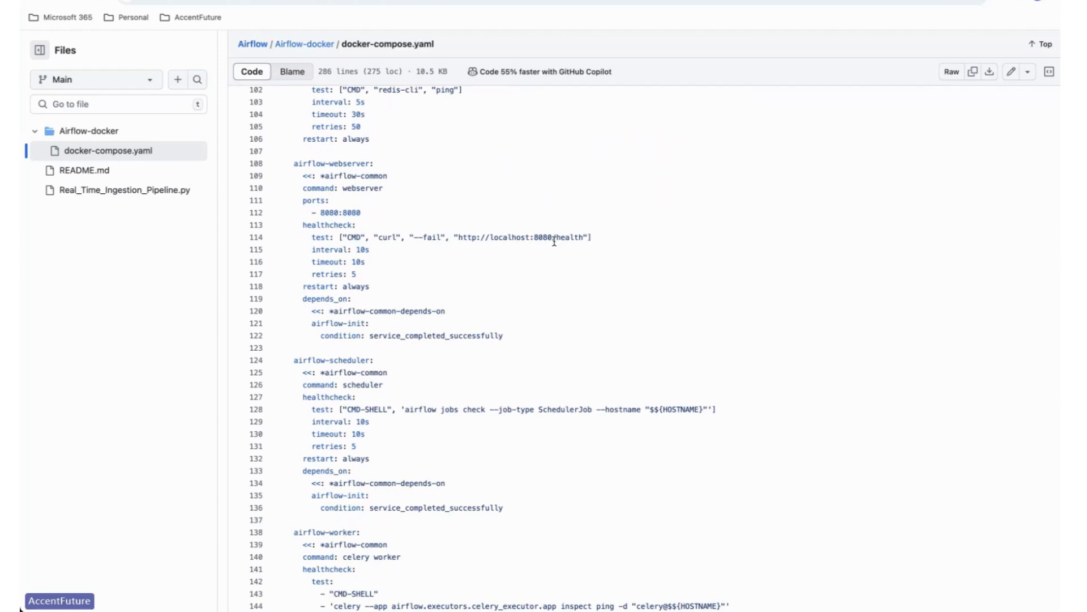
pyautogui.scroll(-3)
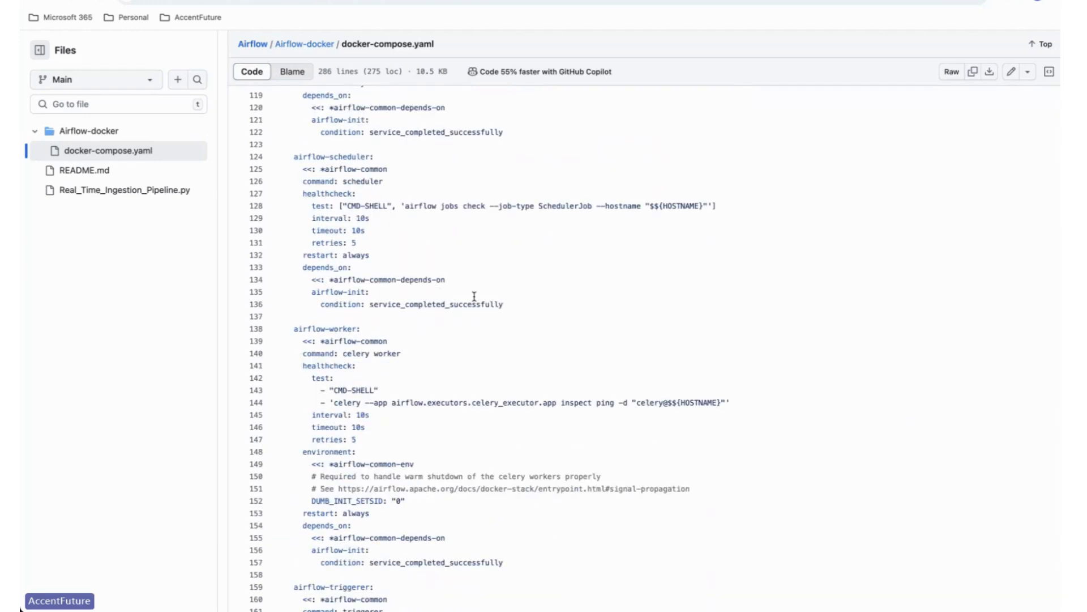
pyautogui.scroll(-3)
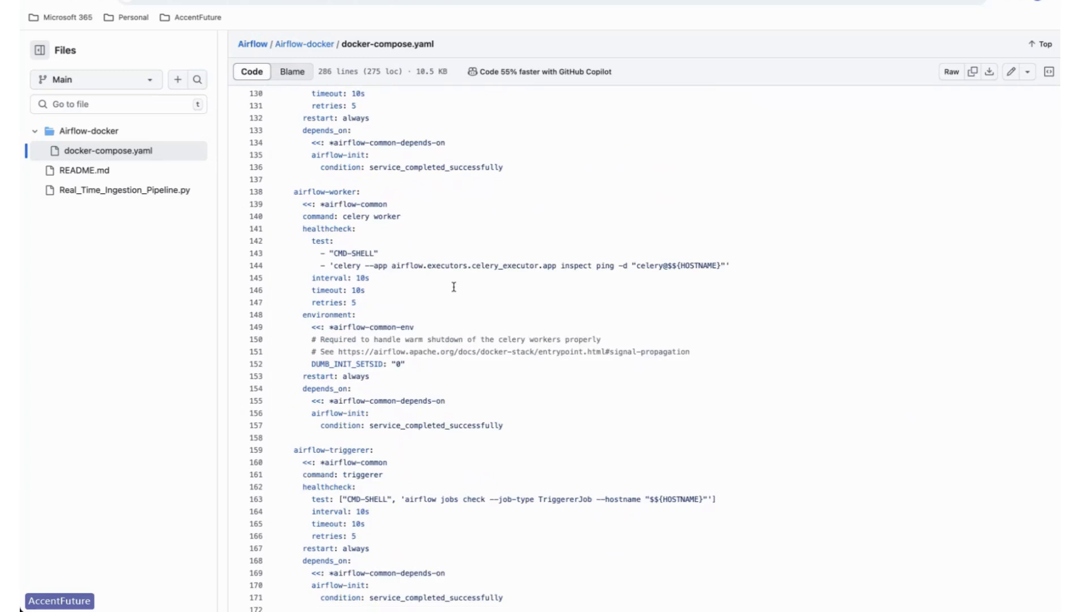
pyautogui.scroll(-3)
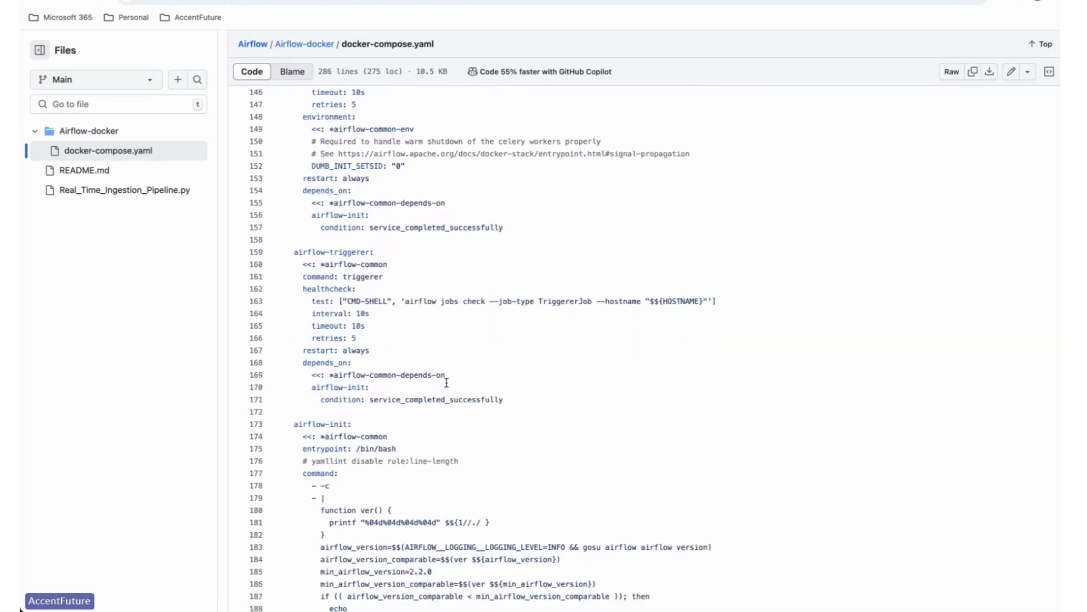
pyautogui.scroll(-3)
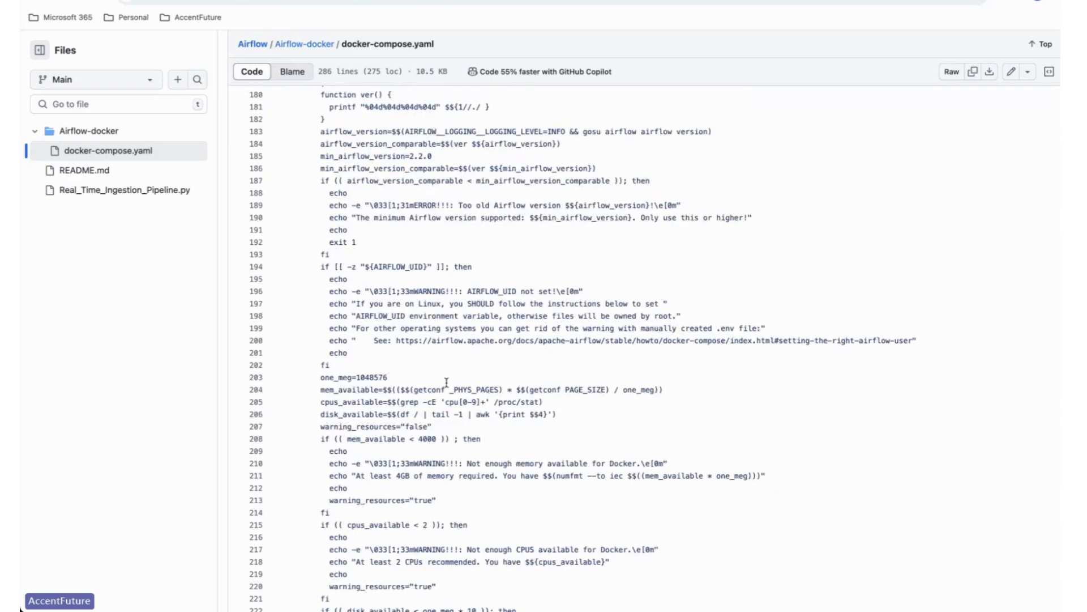
pyautogui.scroll(-3)
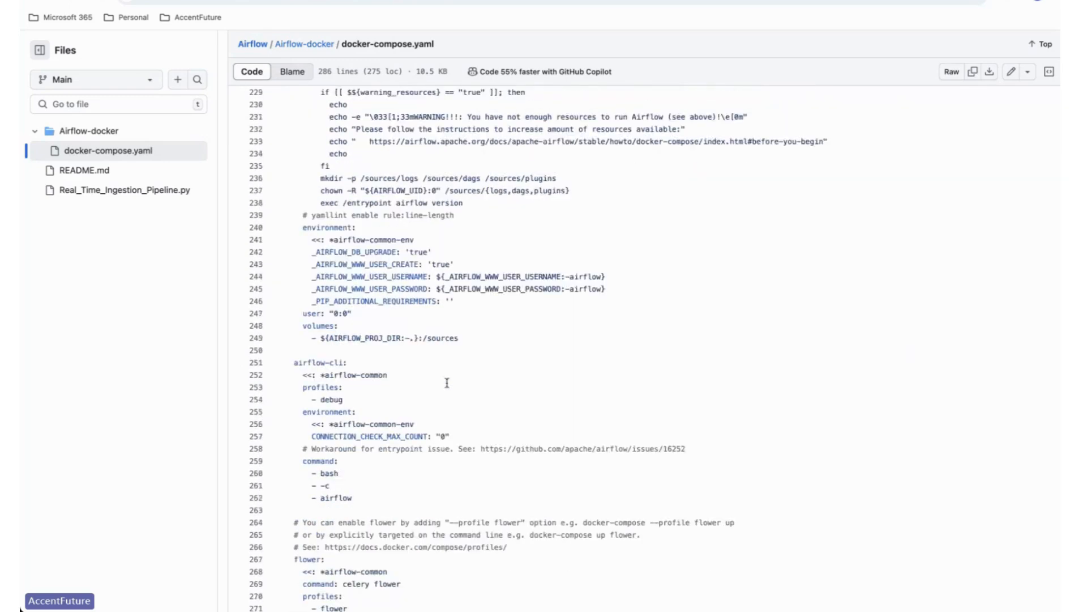
pyautogui.scroll(-3)
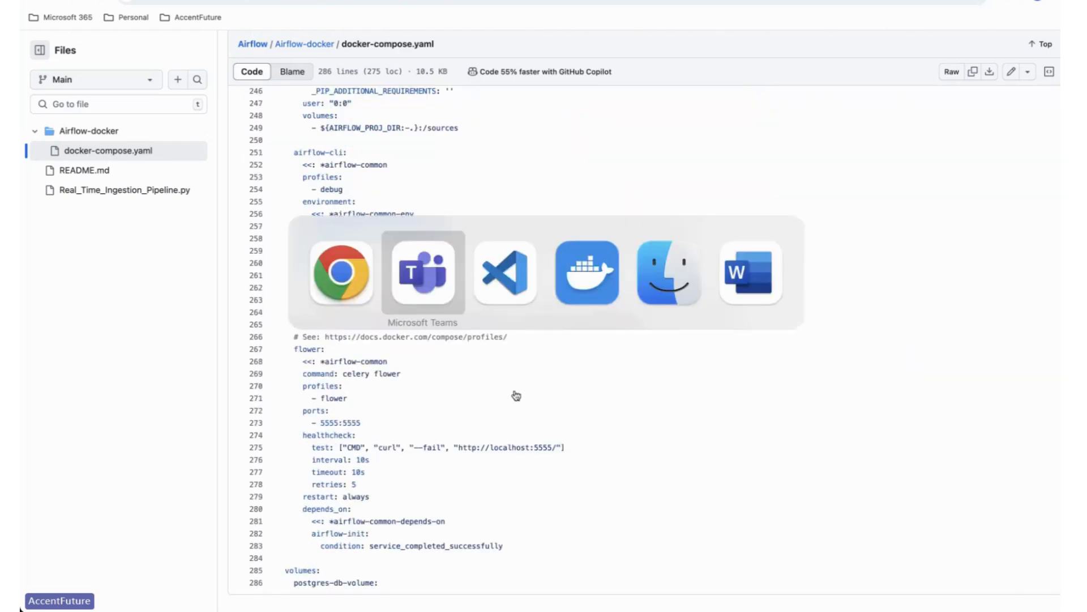
# Step: Run docker compose up -d in the Airflow-docker folder's terminal
pyautogui.click(504, 272)
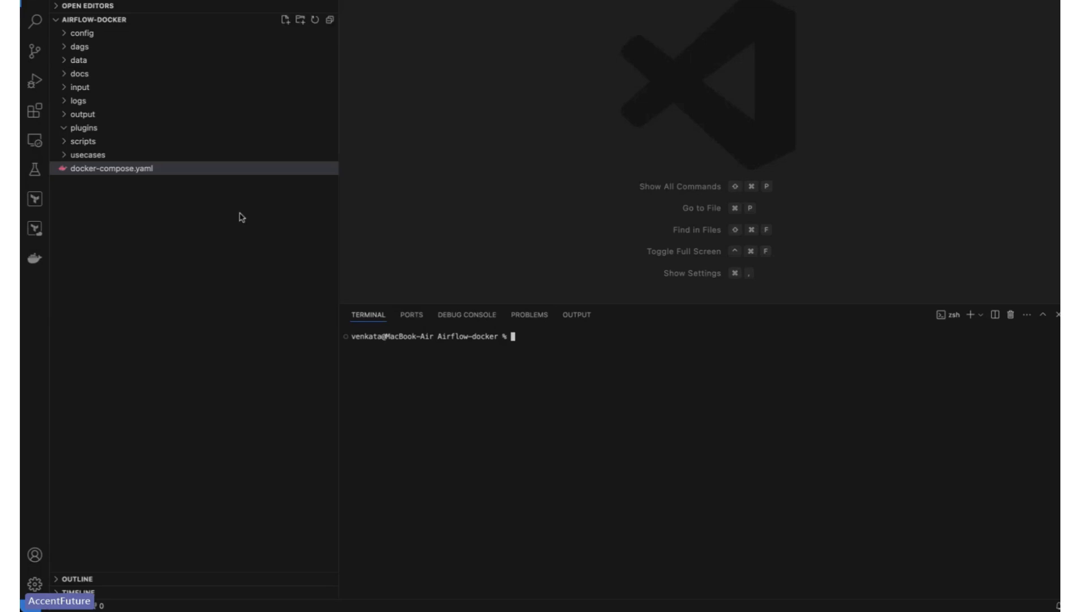
pyautogui.moveTo(692, 519)
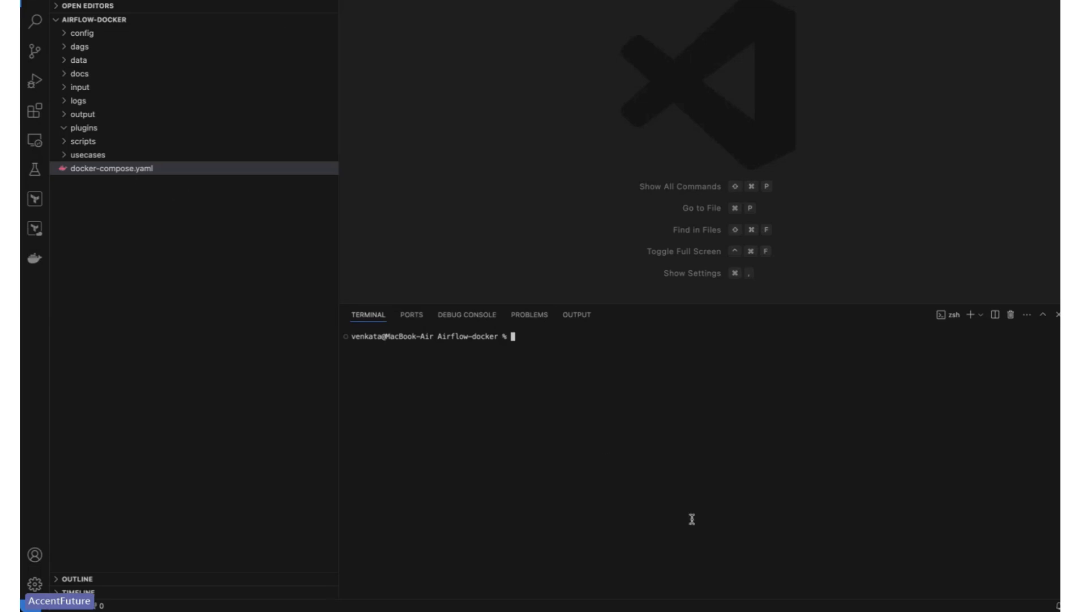
pyautogui.write('docker')
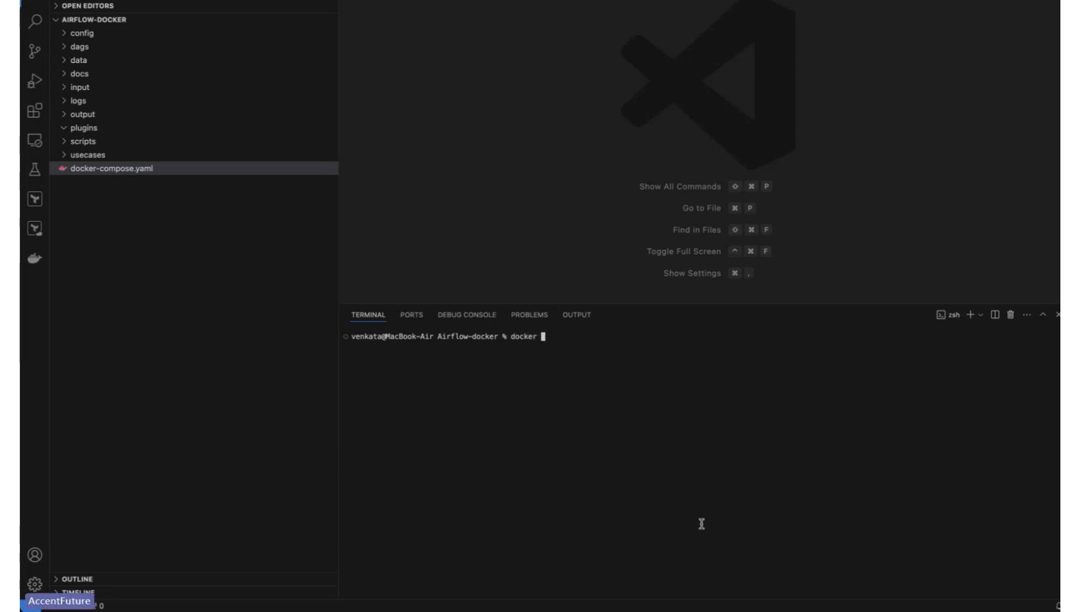
pyautogui.write('compose')
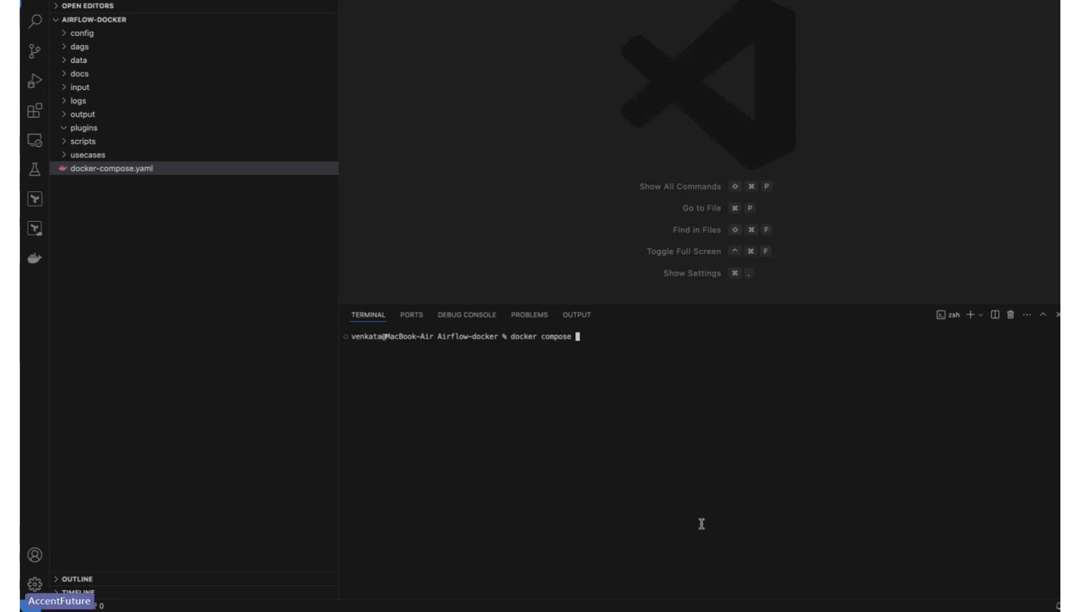
pyautogui.write('-up')
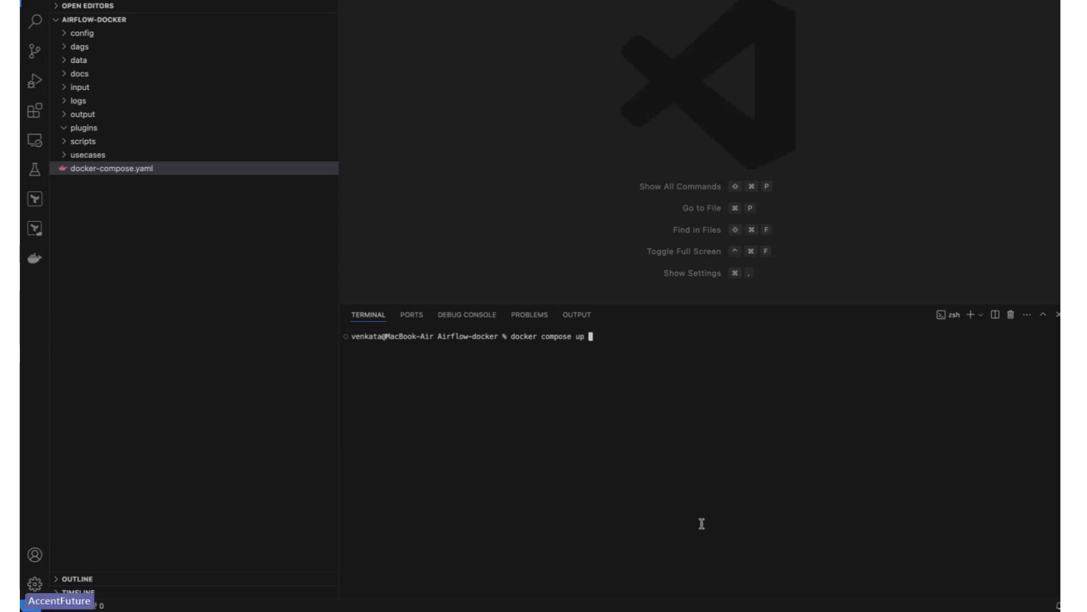
pyautogui.press('Return')
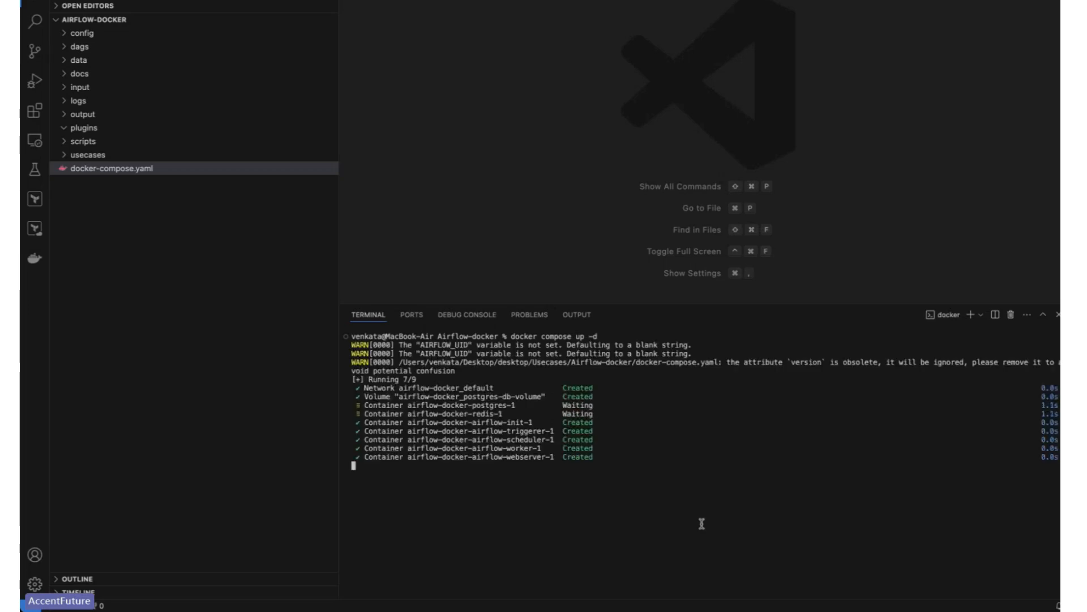
pyautogui.moveTo(550, 331)
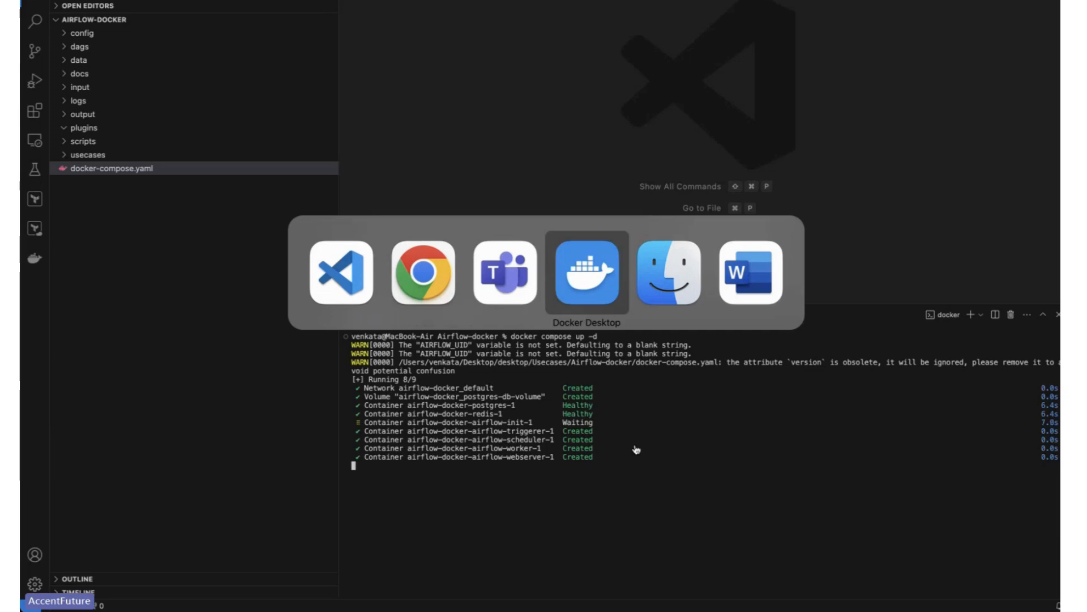
pyautogui.moveTo(586, 279)
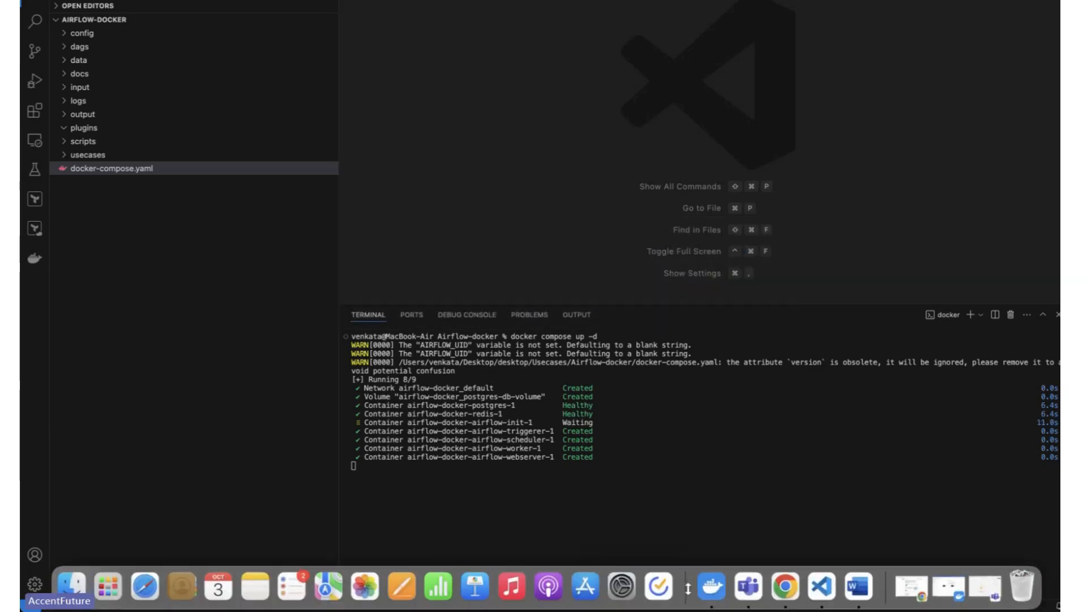
# Step: Check the airflow-docker containers in Docker Desktop, then rerun docker compose up -d
pyautogui.click(710, 586)
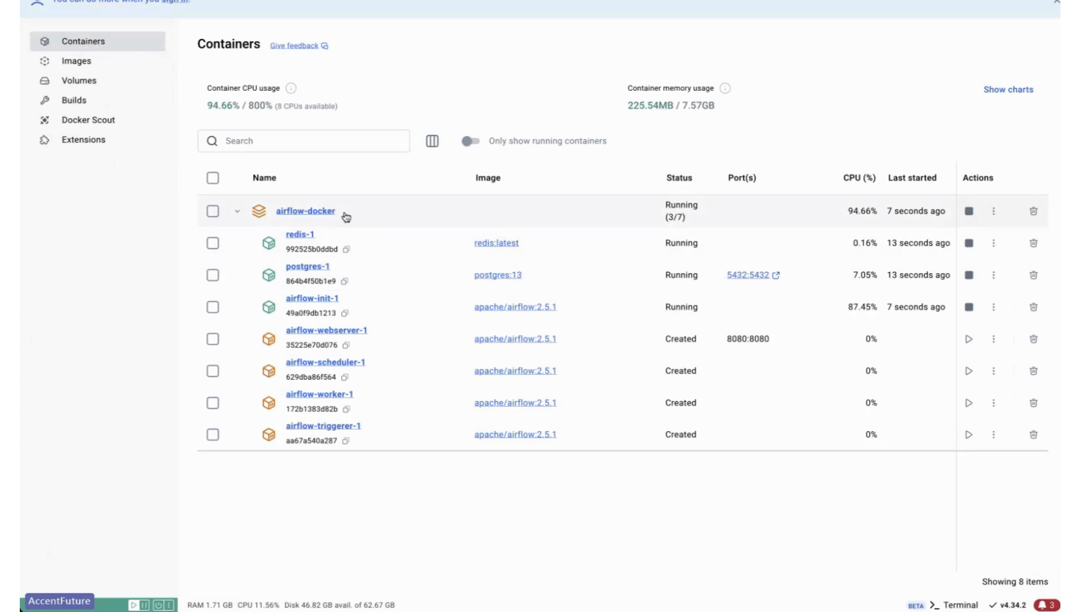
pyautogui.moveTo(398, 311)
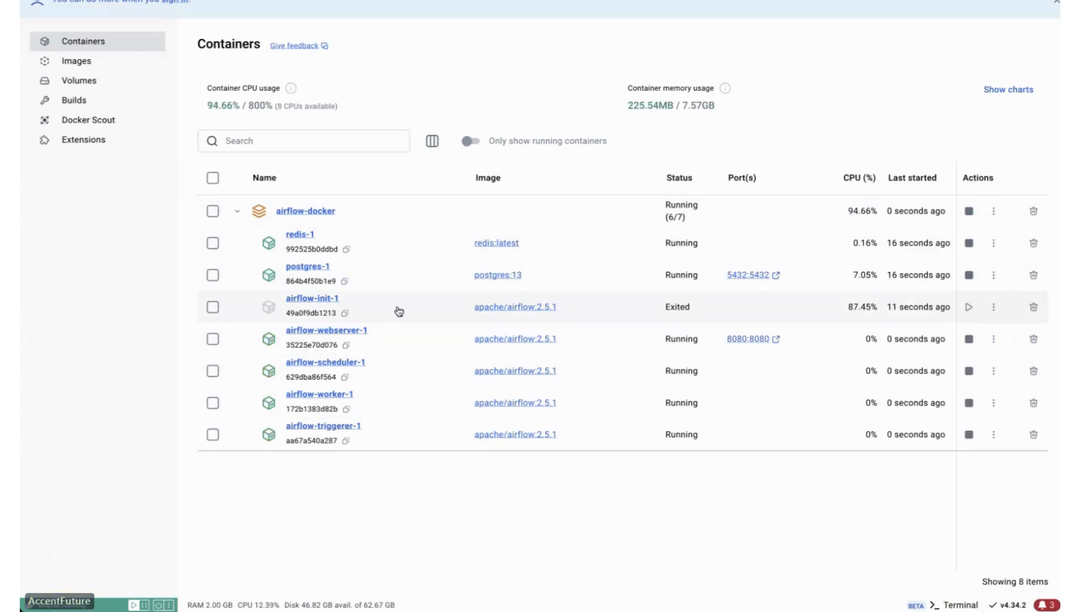
pyautogui.moveTo(358, 339)
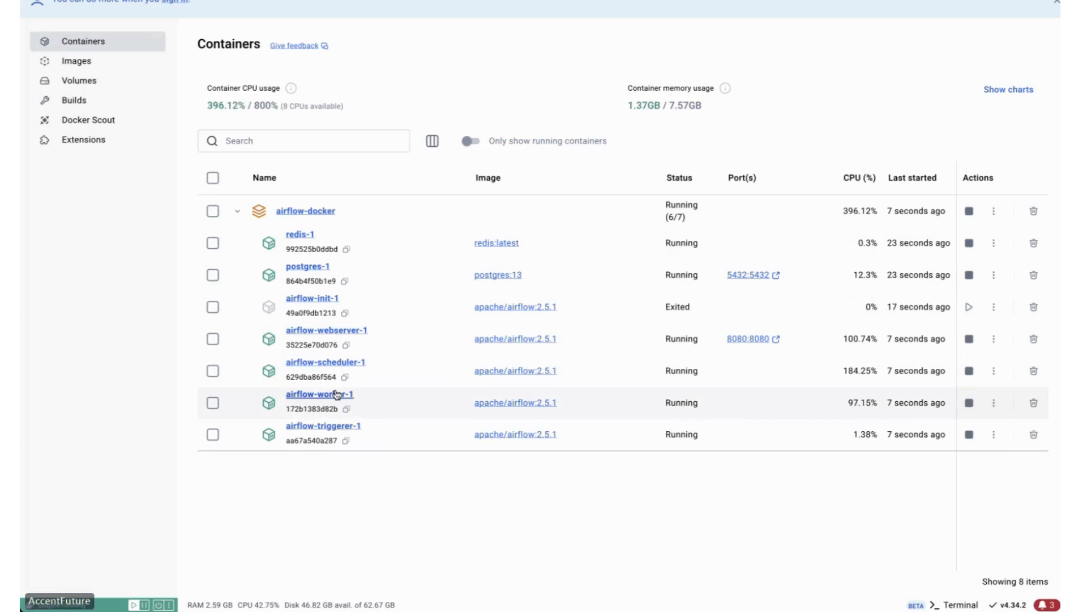
pyautogui.moveTo(464, 357)
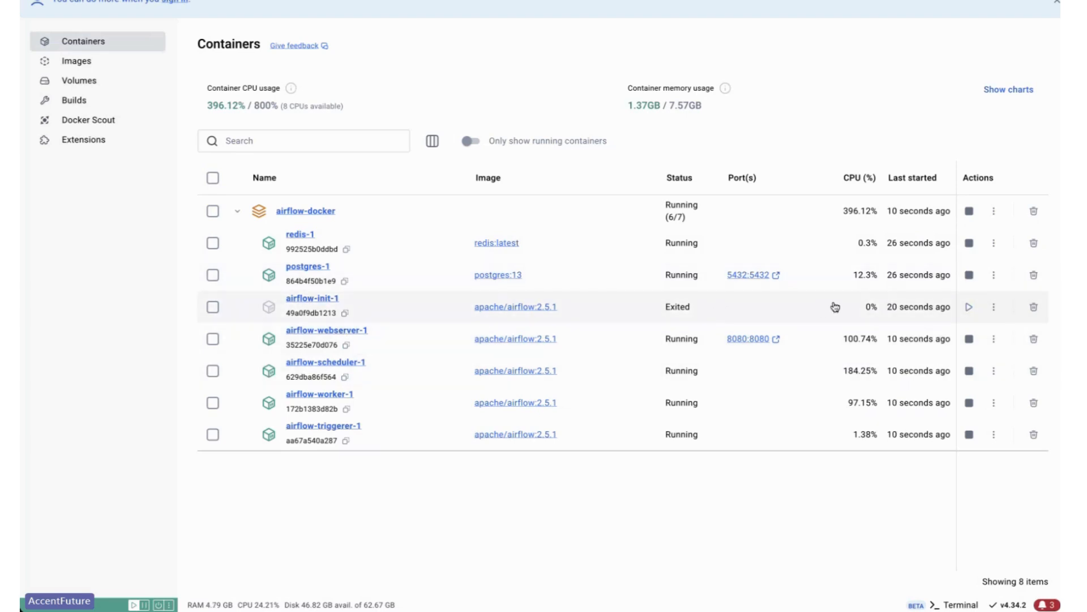
pyautogui.click(968, 307)
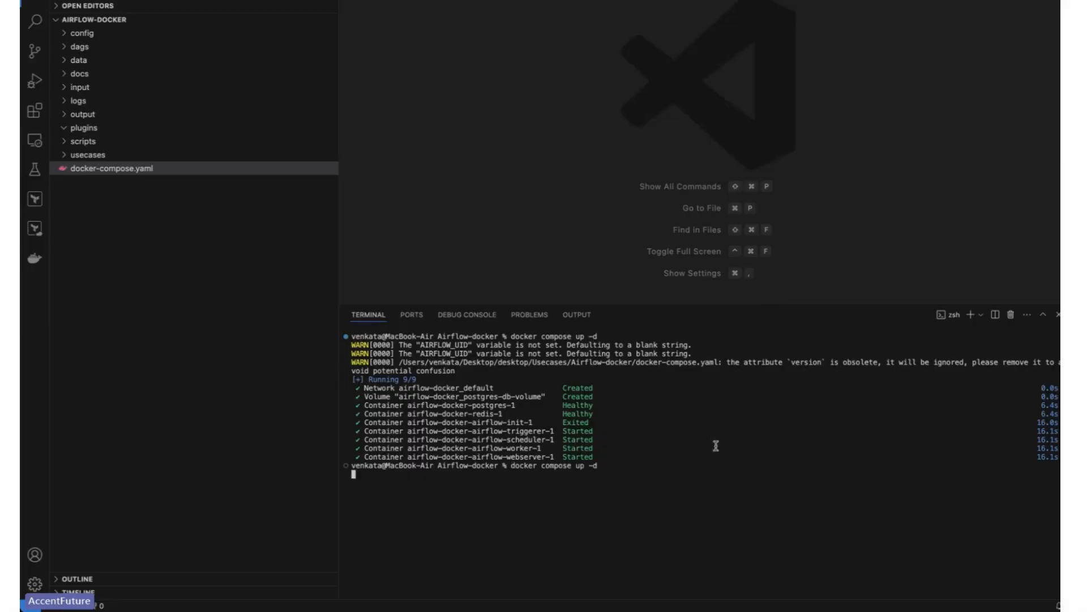
pyautogui.press('Return')
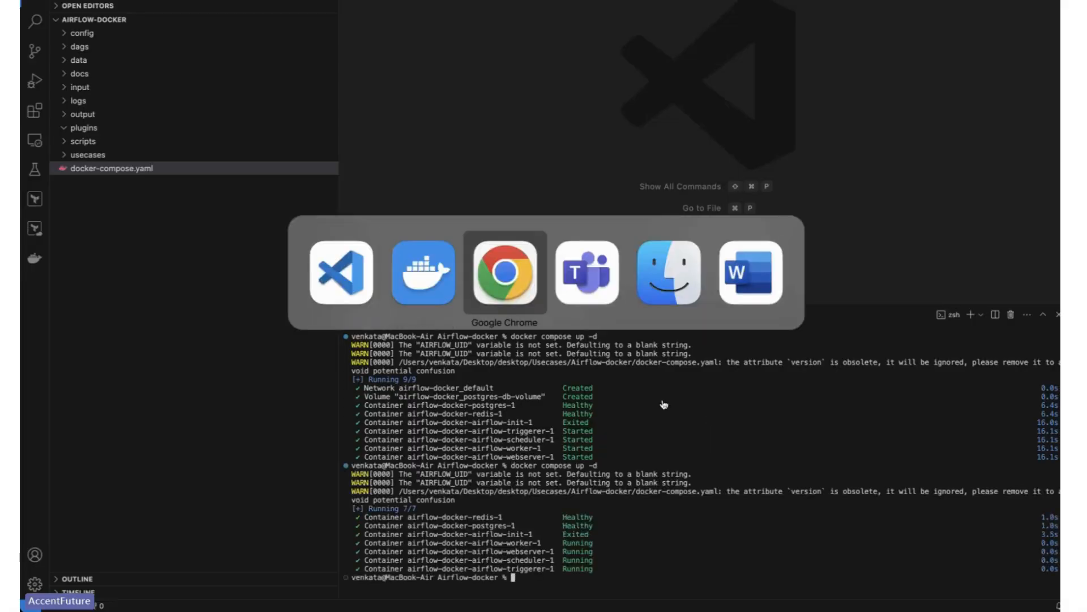
pyautogui.click(505, 273)
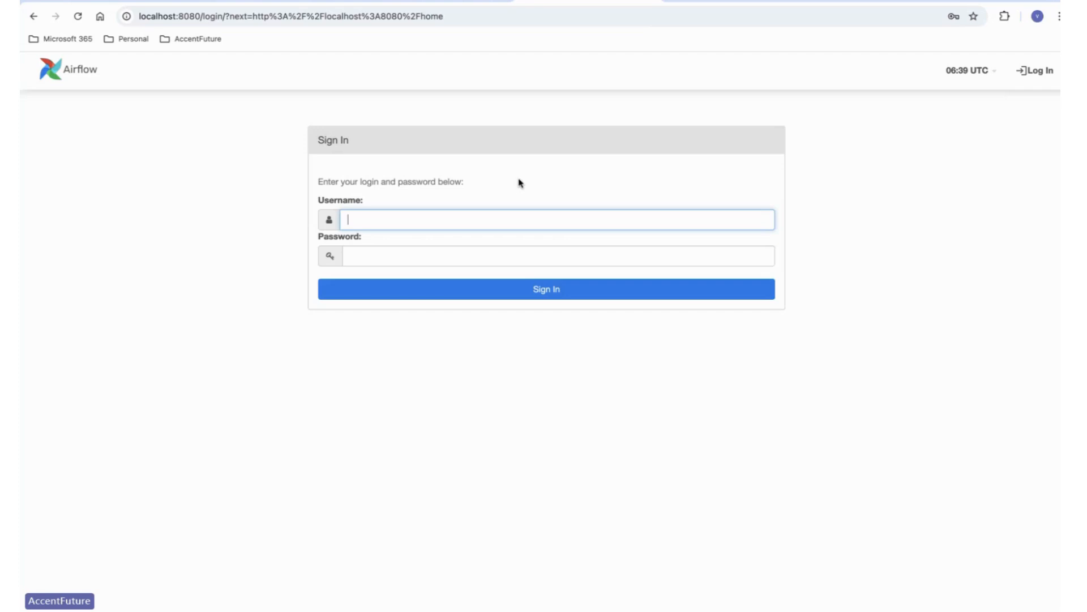
# Step: Sign in to Airflow at localhost:8080 as airflow and scroll the DAG list
pyautogui.write('airflow')
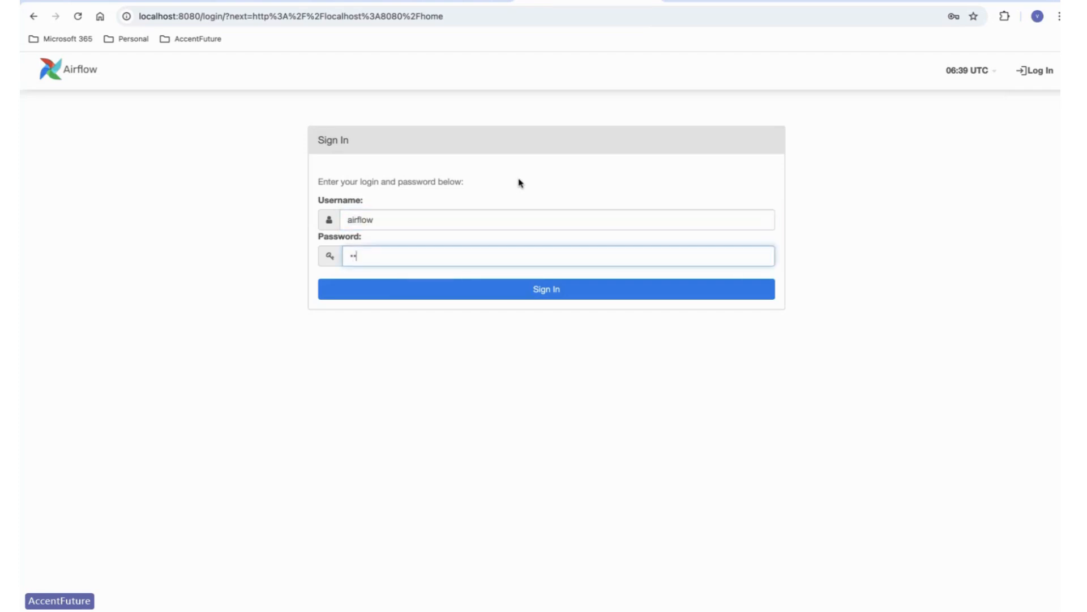
pyautogui.click(546, 288)
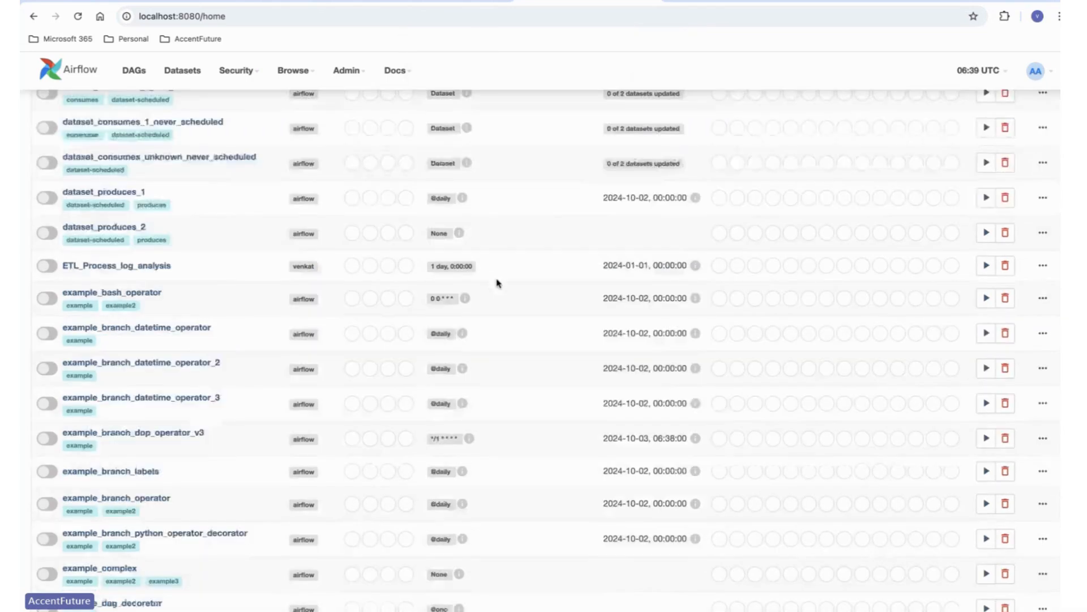
pyautogui.scroll(-3)
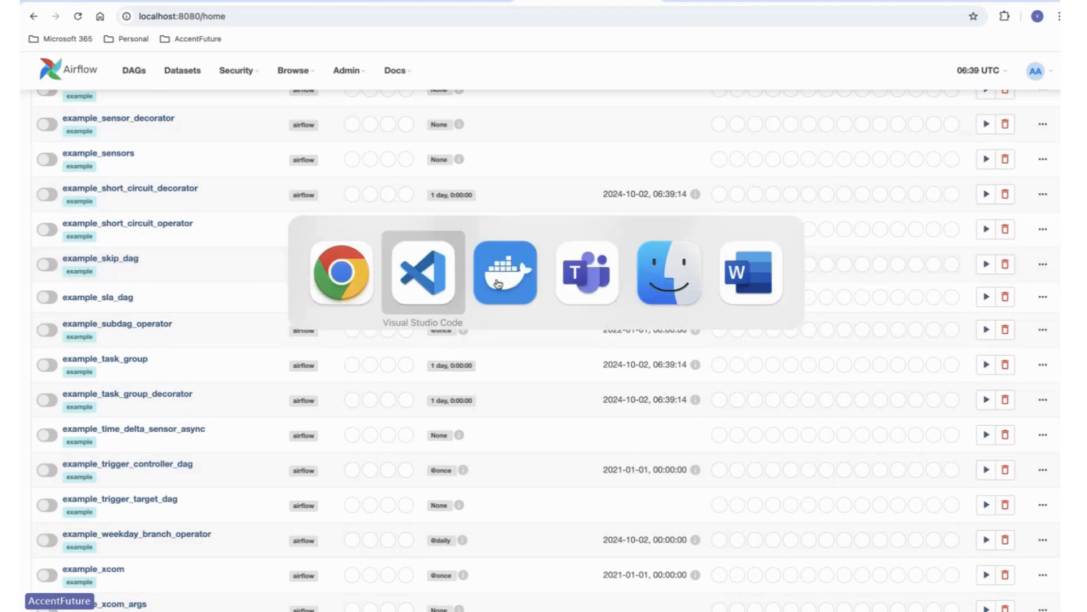
pyautogui.click(422, 273)
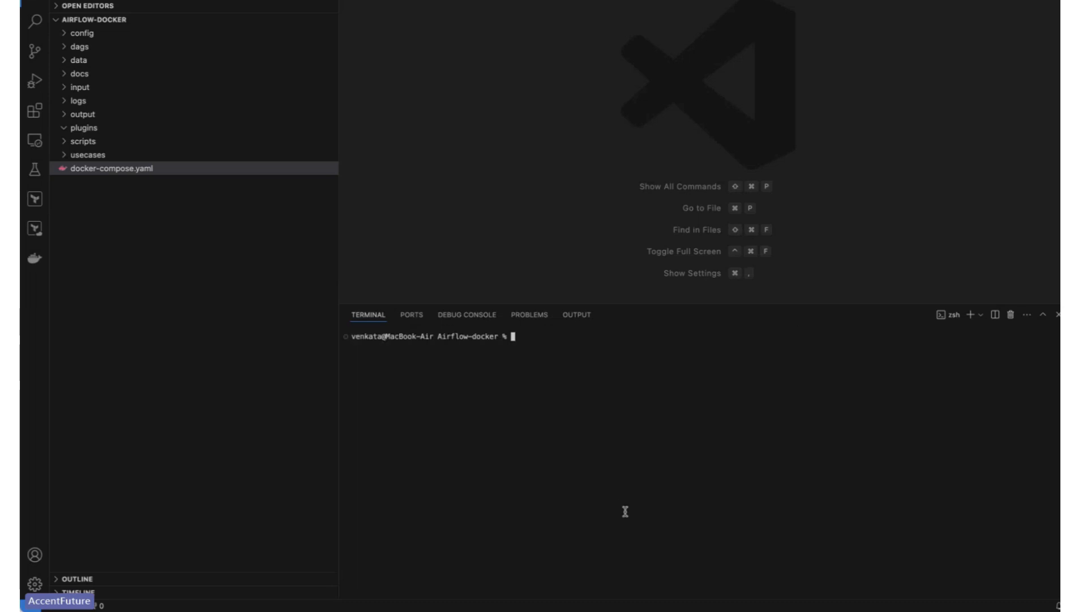
# Step: Run docker compose down -v and check the teardown in Docker Desktop
pyautogui.write('docker compose down -v')
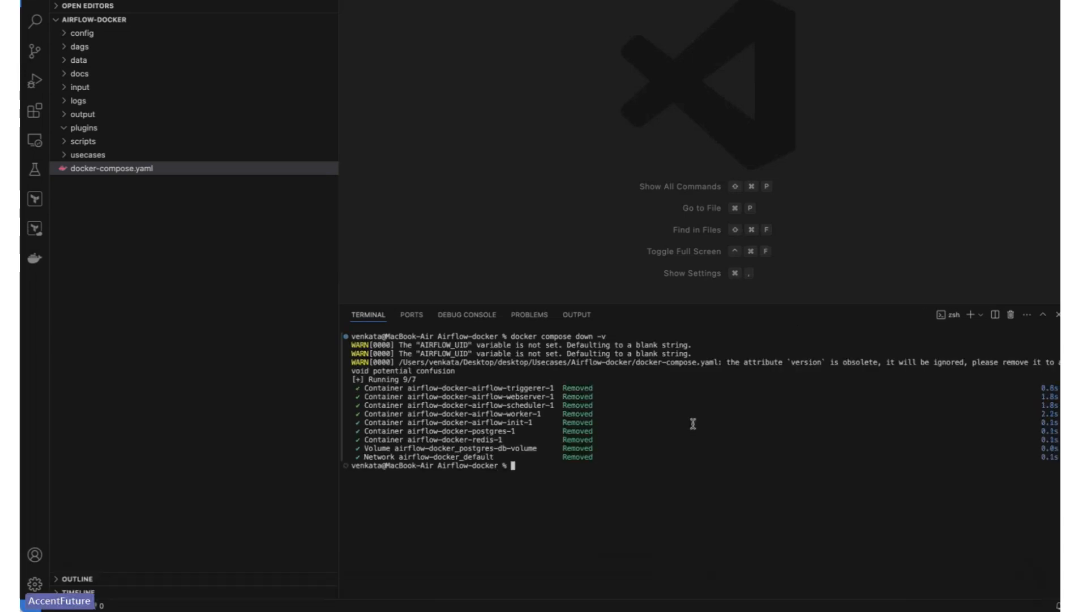
pyautogui.moveTo(734, 586)
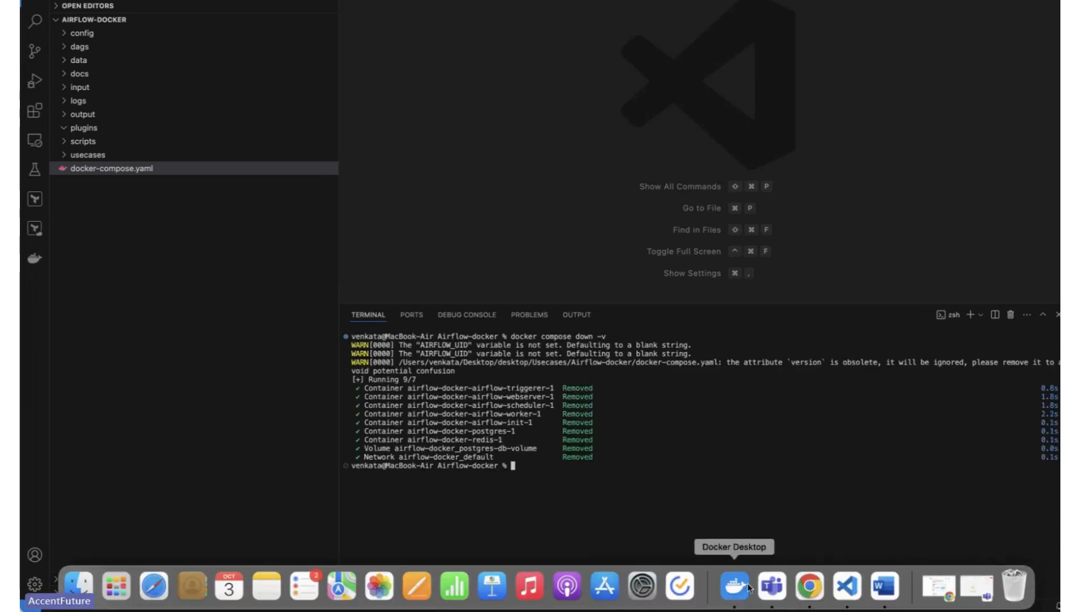
pyautogui.click(733, 586)
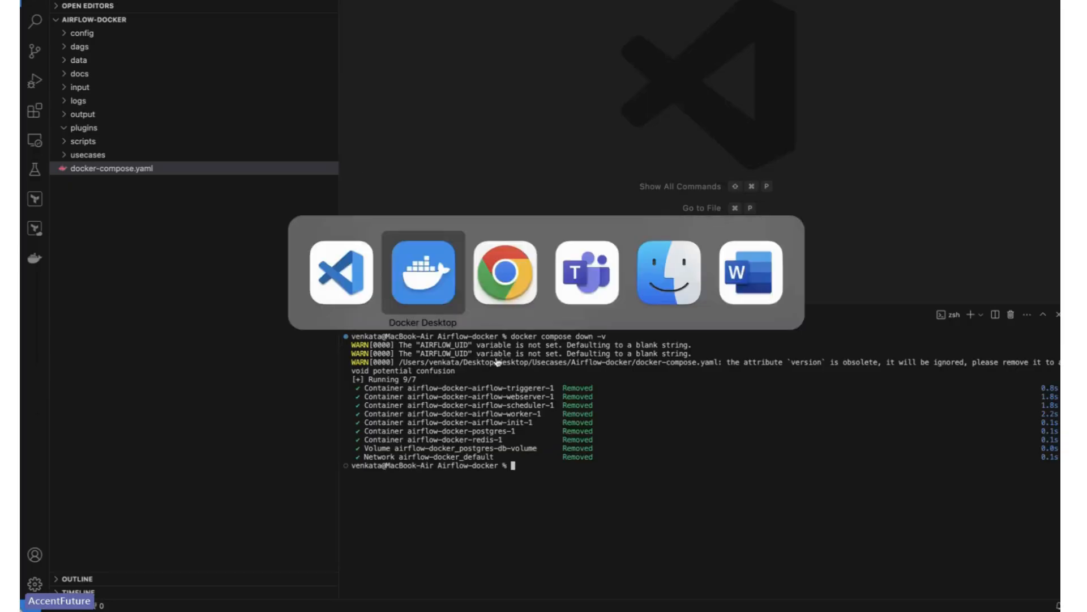
pyautogui.click(506, 271)
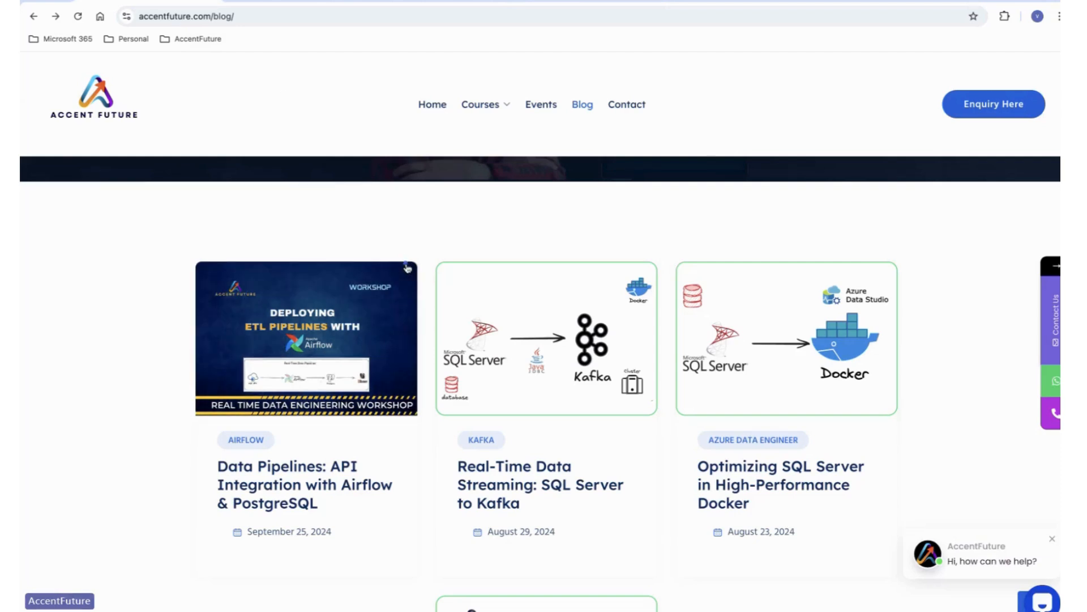
pyautogui.moveTo(516, 312)
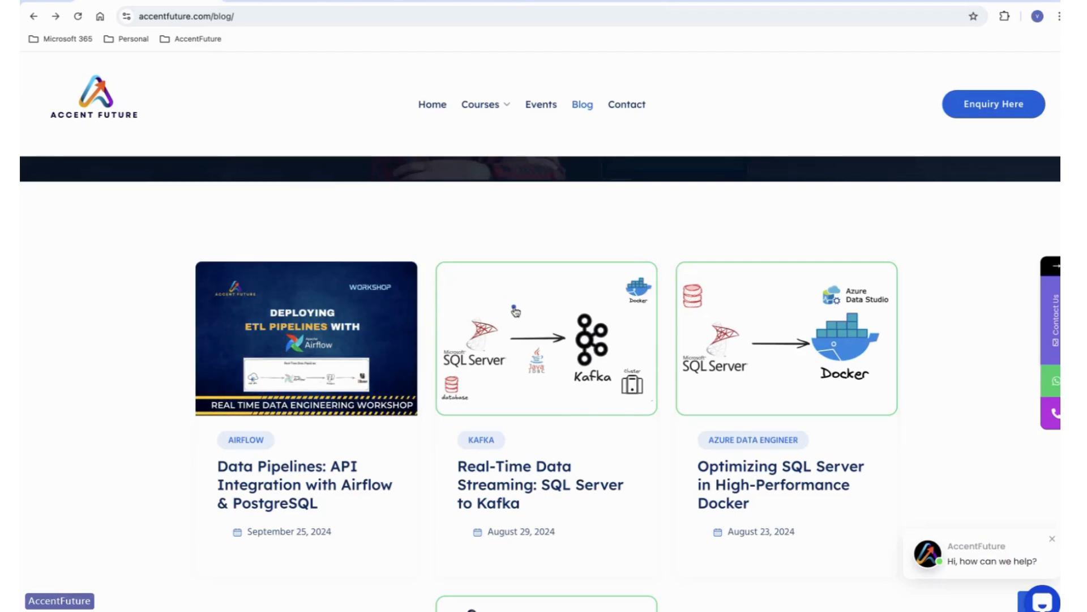
pyautogui.scroll(-3)
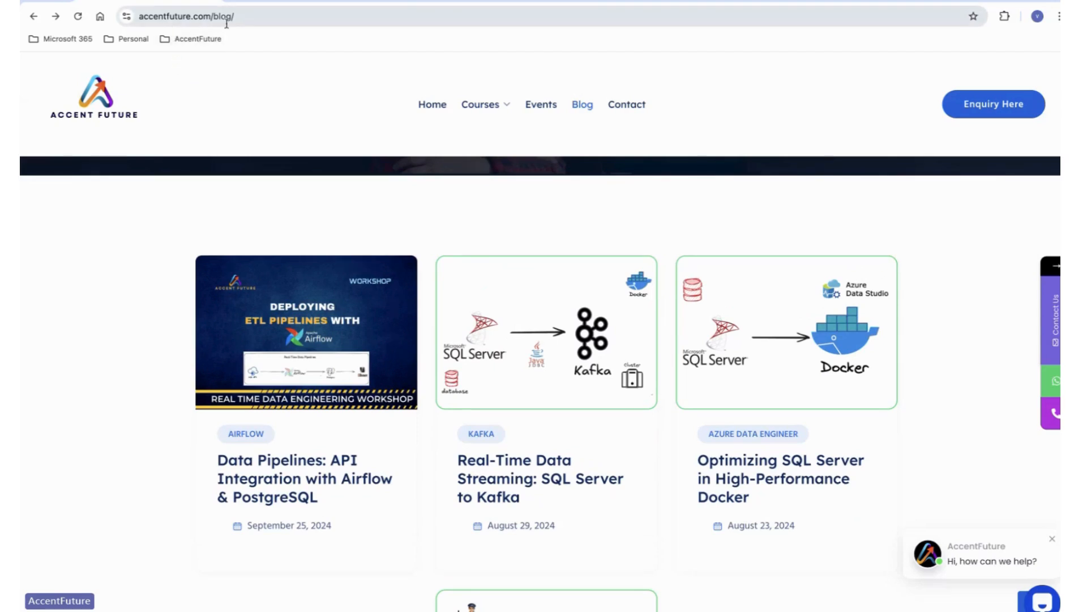
pyautogui.moveTo(573, 413)
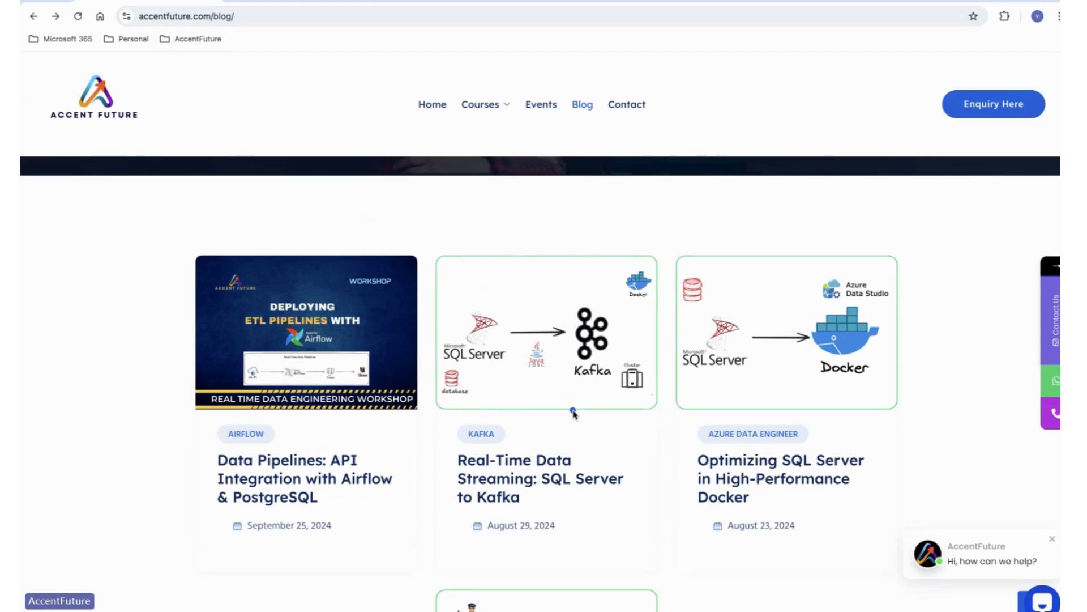
pyautogui.moveTo(752, 434)
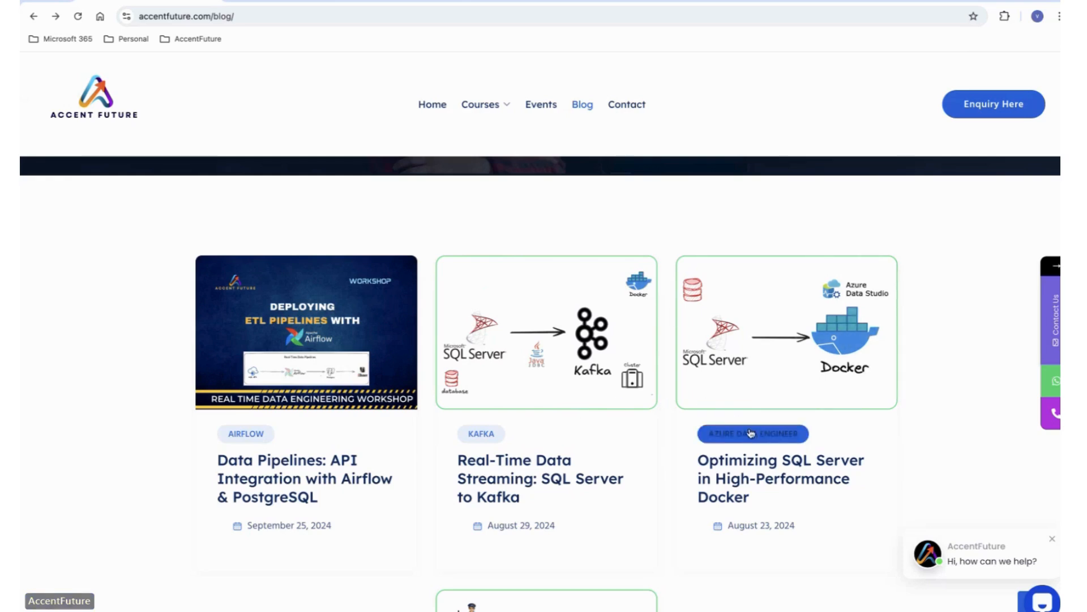
pyautogui.moveTo(1045, 482)
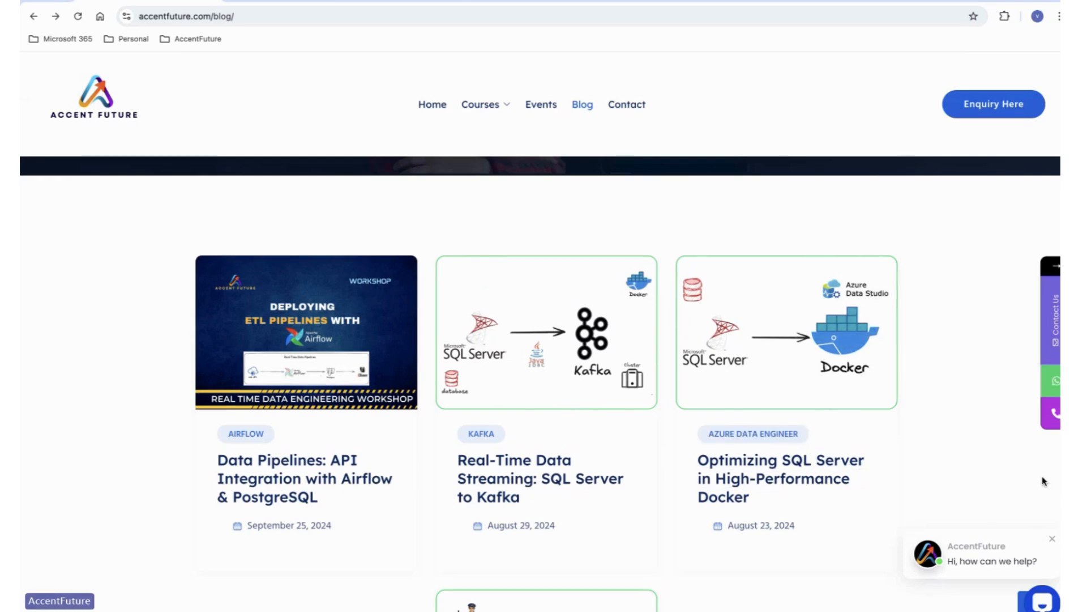